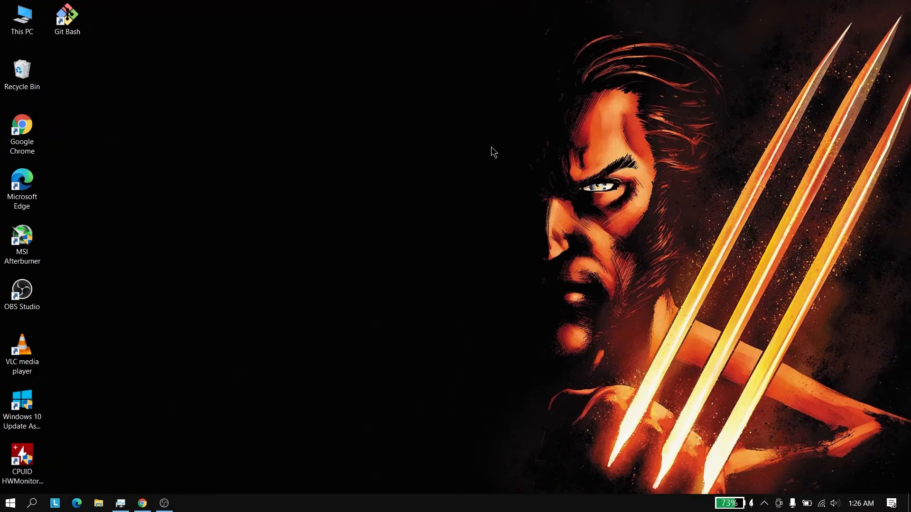
{"action": "mouse_move", "coordinate": [489, 151]}
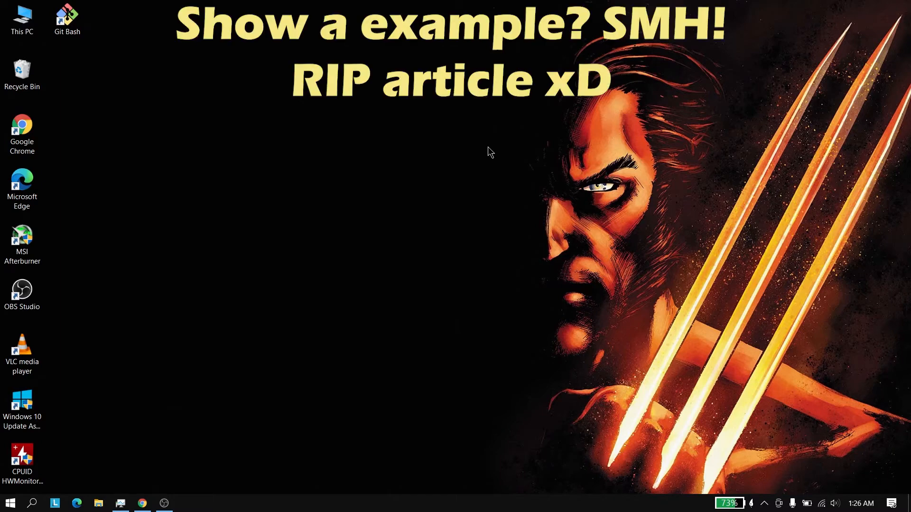
Launch the Ubuntu app from a Windows search for 'ubuntu'.
{"action": "left_click", "coordinate": [34, 501]}
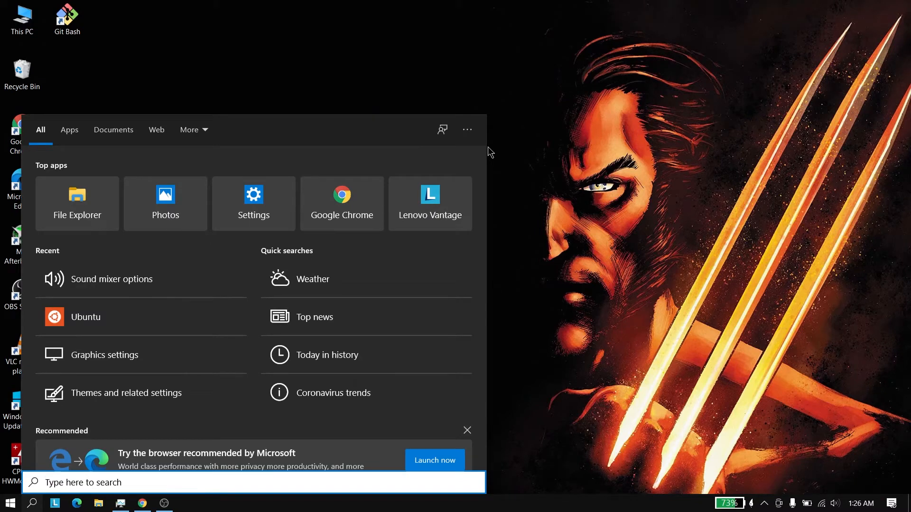
{"action": "type", "text": "ubuntu"}
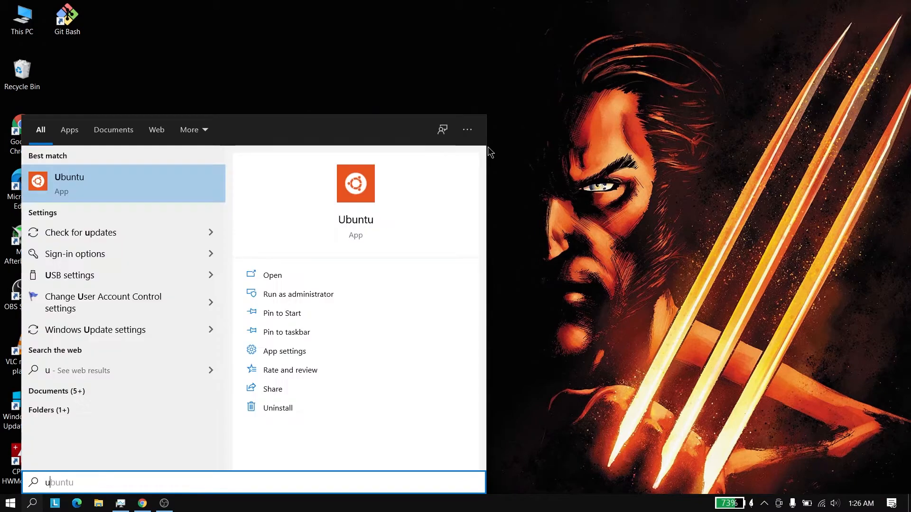
{"action": "left_click", "coordinate": [68, 184]}
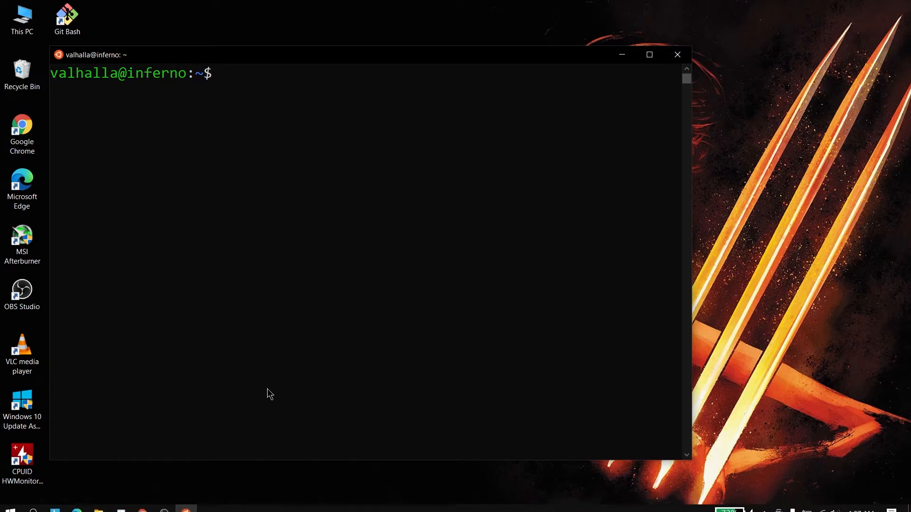
Drag the Console Window Host volume to its minimum in Sound mixer options.
{"action": "left_click", "coordinate": [30, 505]}
{"action": "type", "text": "sound mixer"}
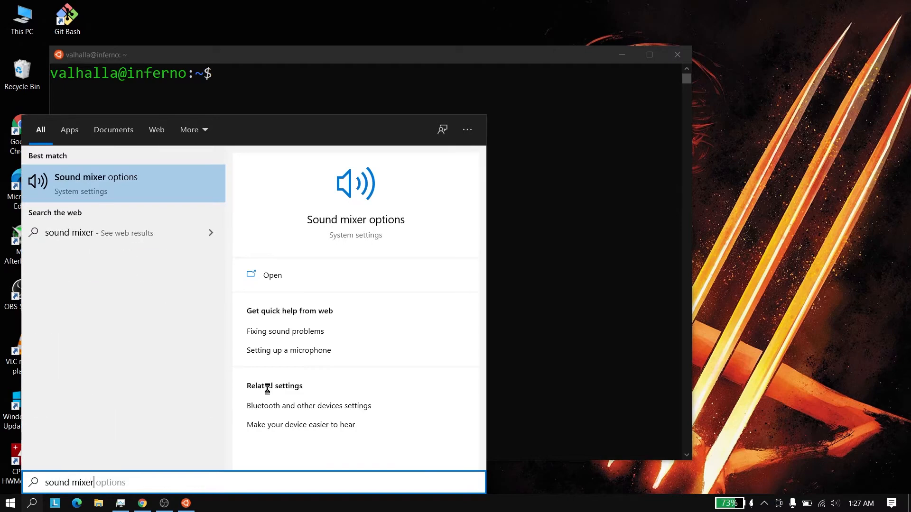
{"action": "mouse_move", "coordinate": [117, 186]}
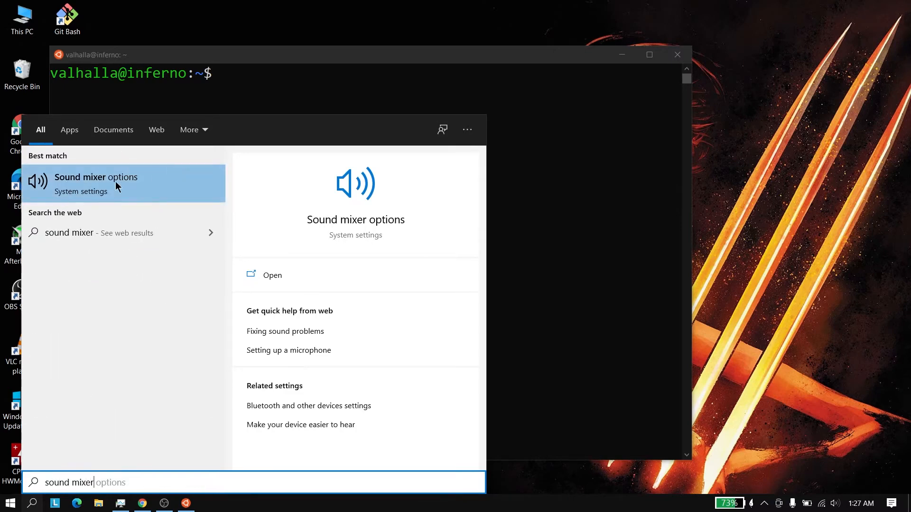
{"action": "left_click", "coordinate": [96, 183]}
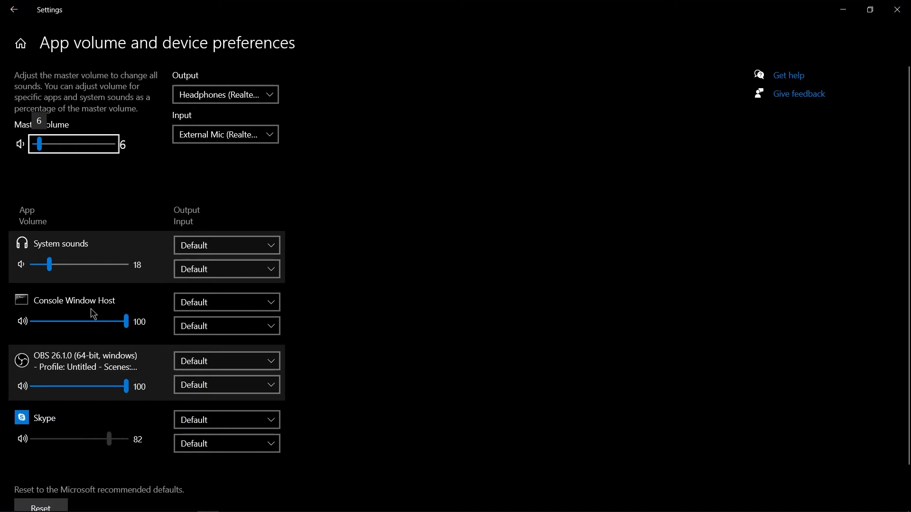
{"action": "mouse_move", "coordinate": [36, 307]}
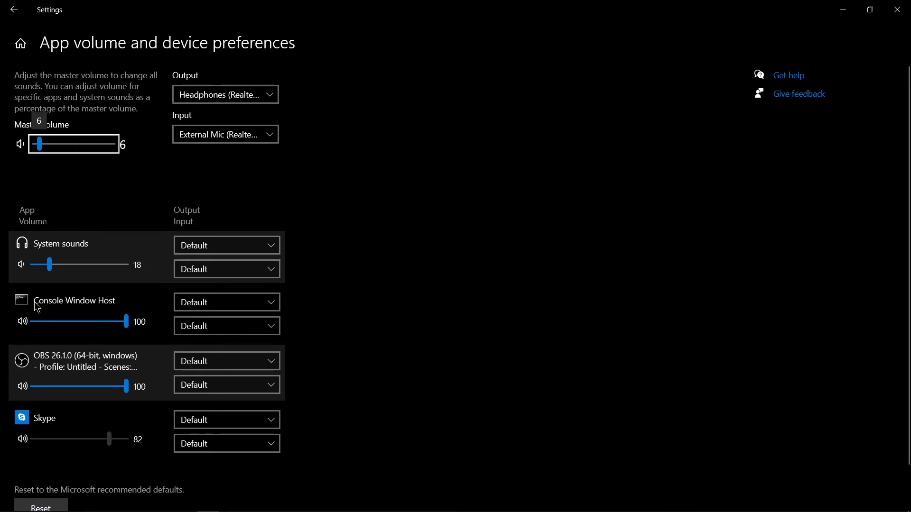
{"action": "left_click_drag", "start_coordinate": [123, 321], "coordinate": [31, 321]}
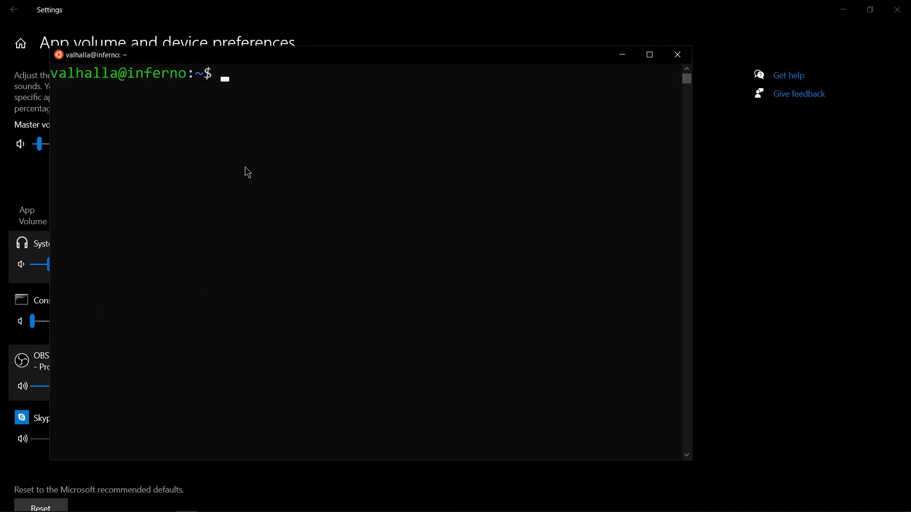
{"action": "mouse_move", "coordinate": [258, 141]}
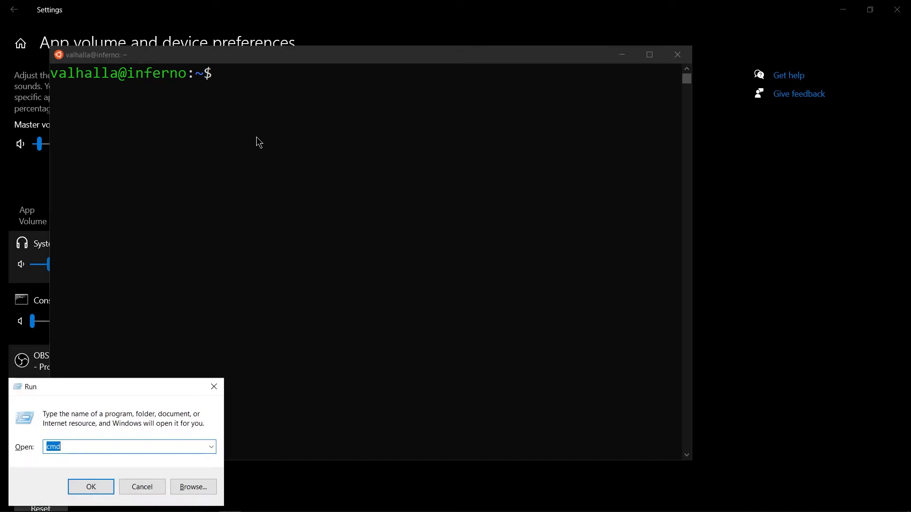
Open a Command Prompt window to test the bell, then close it.
{"action": "left_click", "coordinate": [90, 486]}
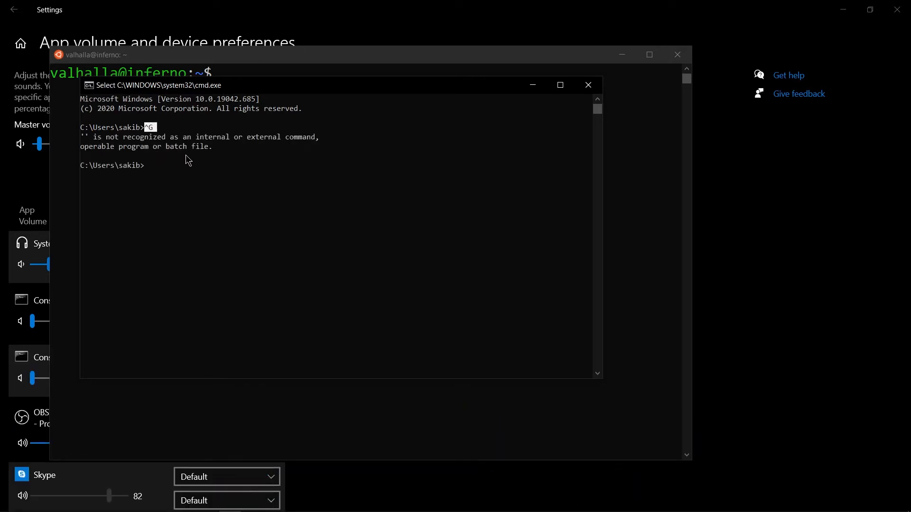
{"action": "mouse_move", "coordinate": [206, 216]}
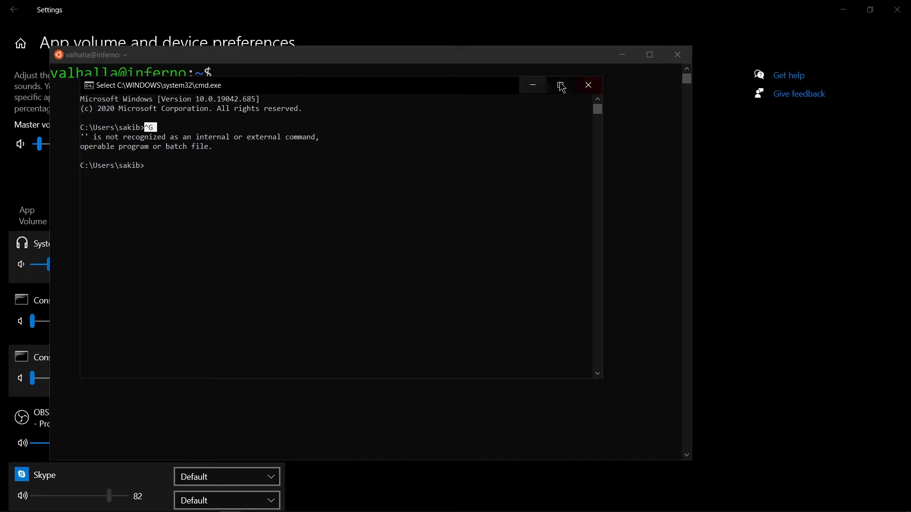
{"action": "mouse_move", "coordinate": [588, 90]}
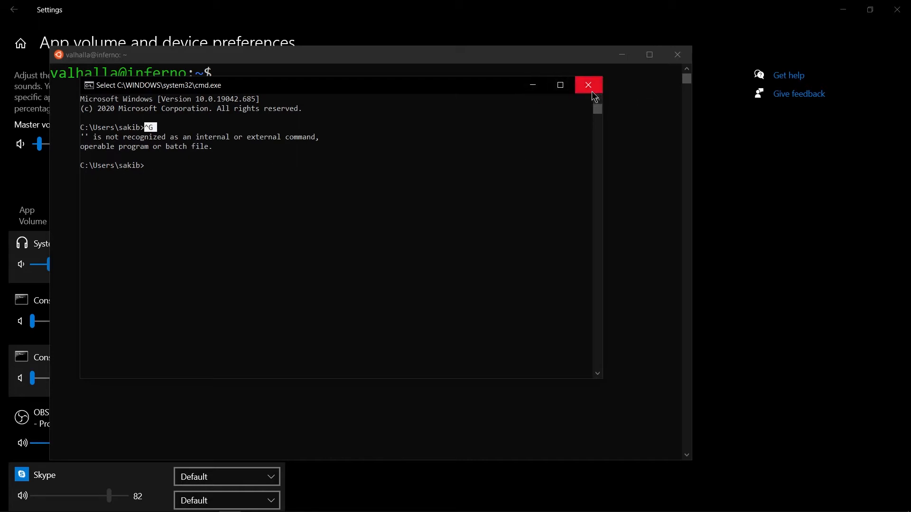
{"action": "left_click", "coordinate": [588, 85]}
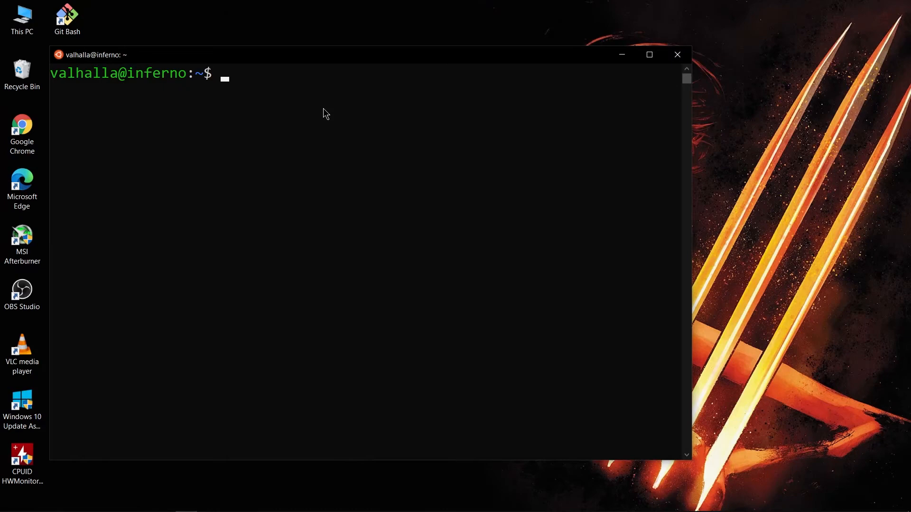
Run bind "set bell-style none" at the bash prompt.
{"action": "type", "text": "s"}
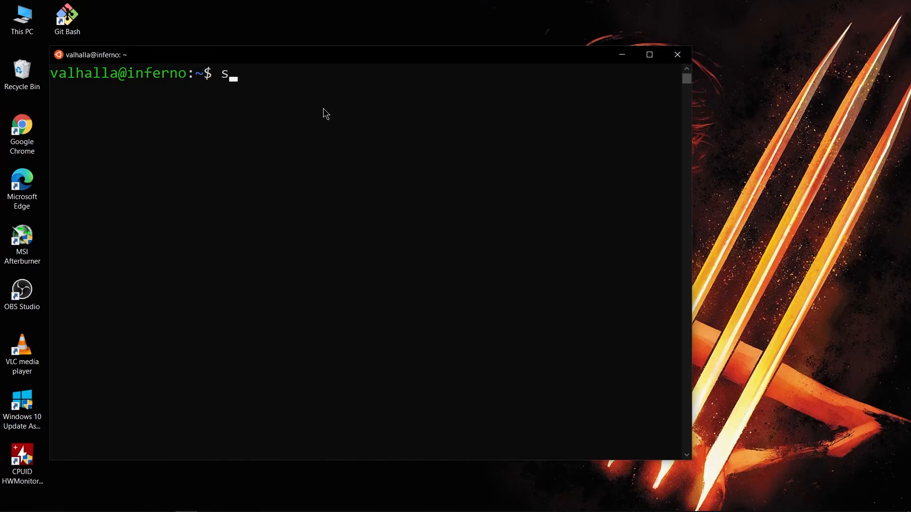
{"action": "type", "text": "bind \""}
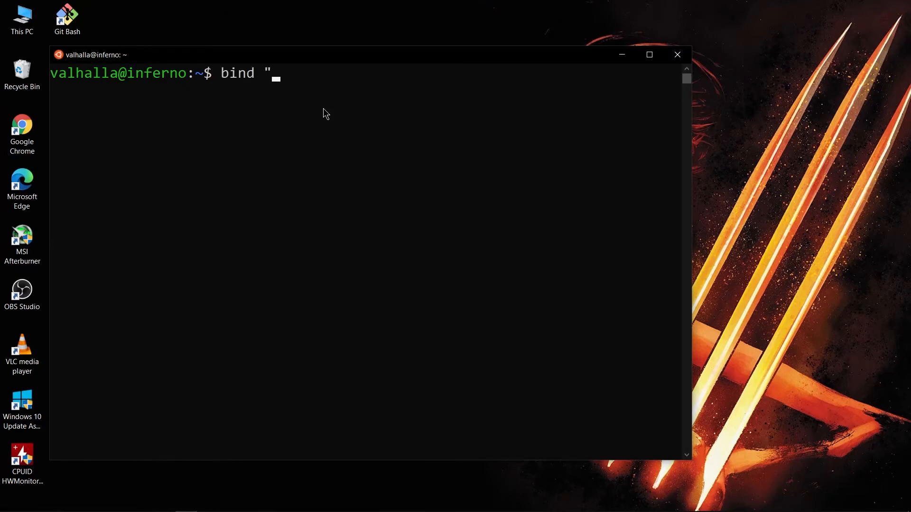
{"action": "type", "text": "set be"}
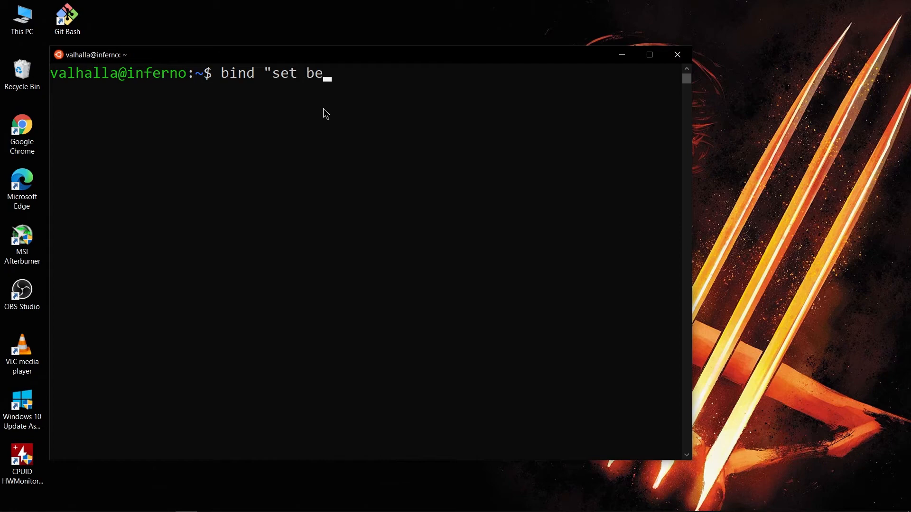
{"action": "type", "text": "ll-style none"}
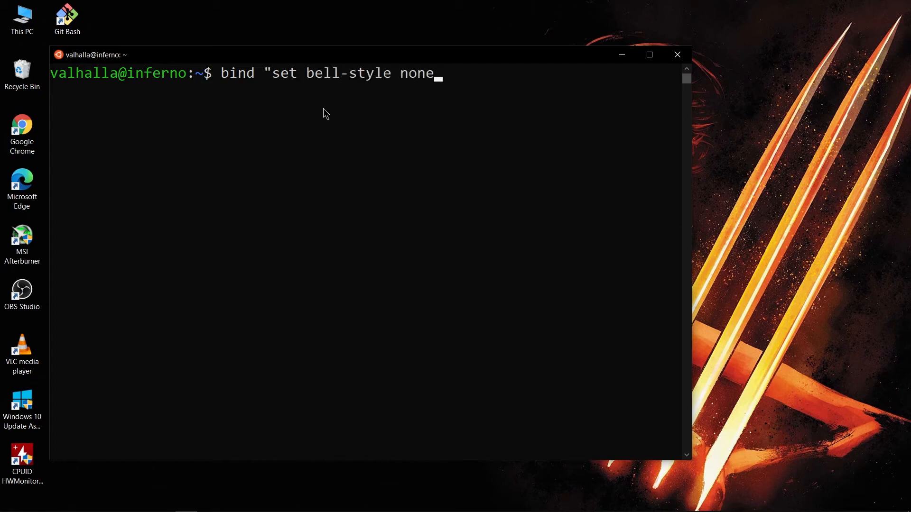
{"action": "key", "text": "Enter"}
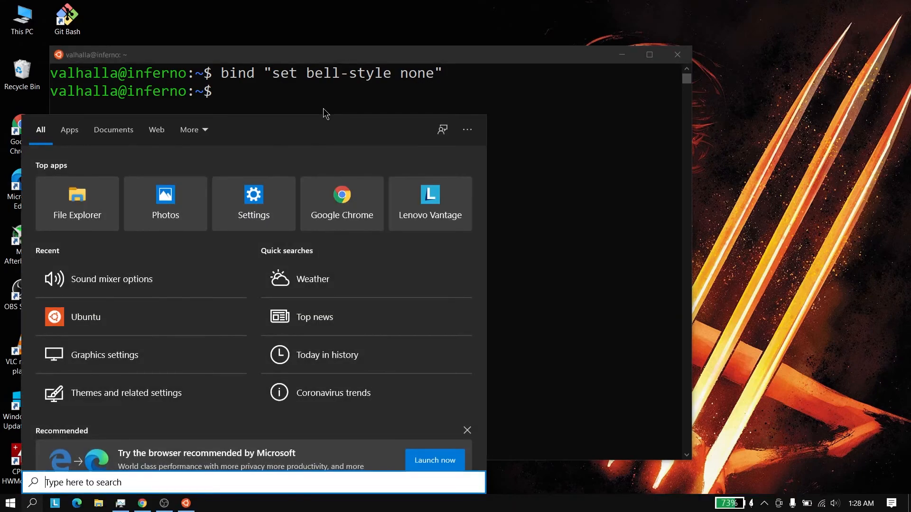
Select the bind "set bell-style none" command text and replace the terminal with a fresh session.
{"action": "left_click", "coordinate": [253, 203]}
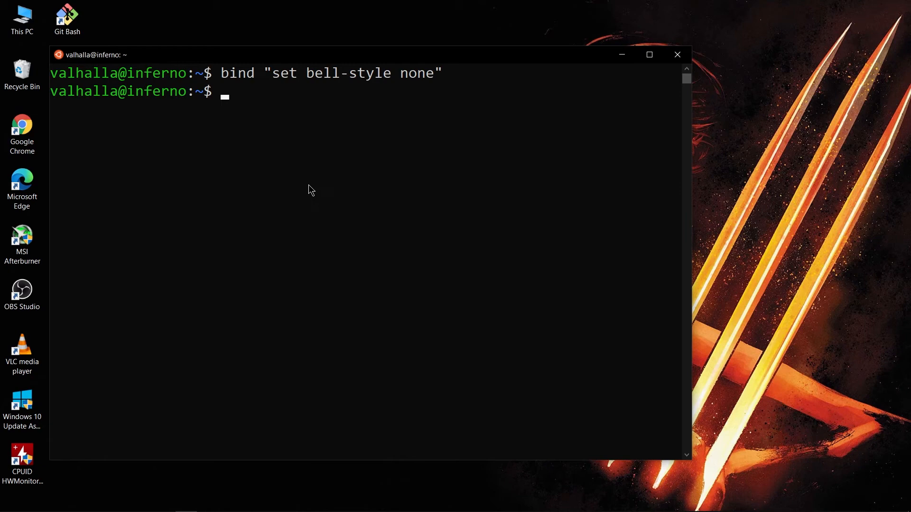
{"action": "mouse_move", "coordinate": [320, 183]}
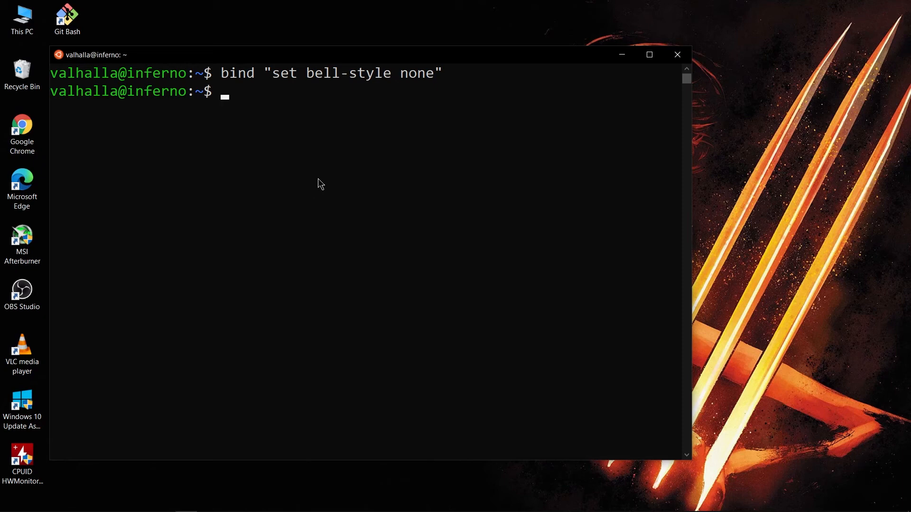
{"action": "mouse_move", "coordinate": [396, 85]}
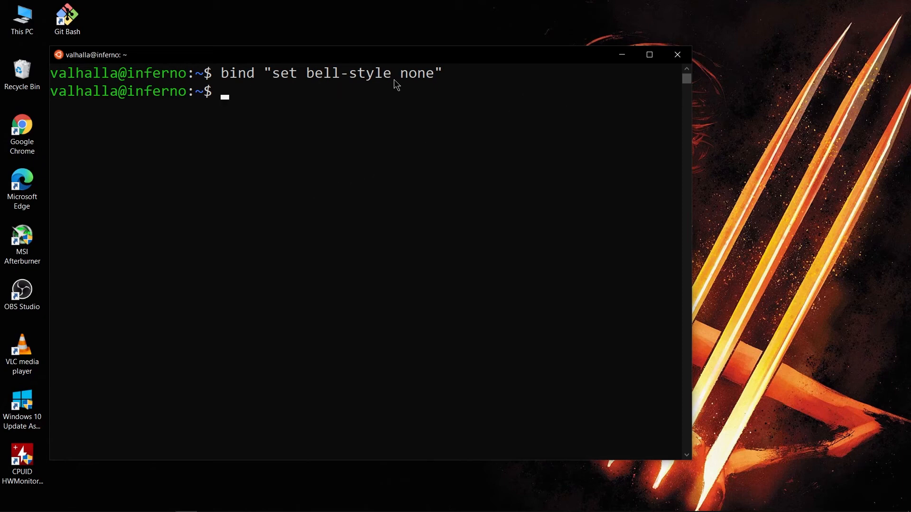
{"action": "left_click_drag", "start_coordinate": [220, 72], "coordinate": [442, 73]}
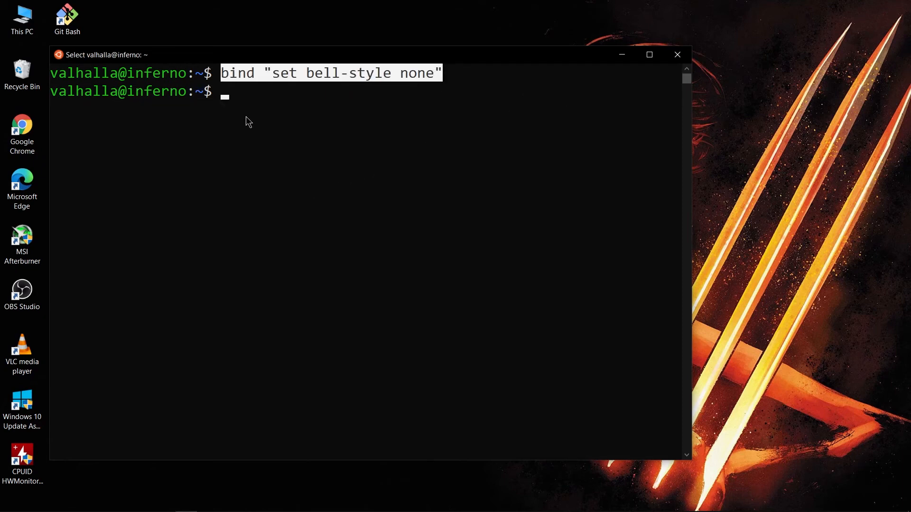
{"action": "left_click", "coordinate": [677, 54]}
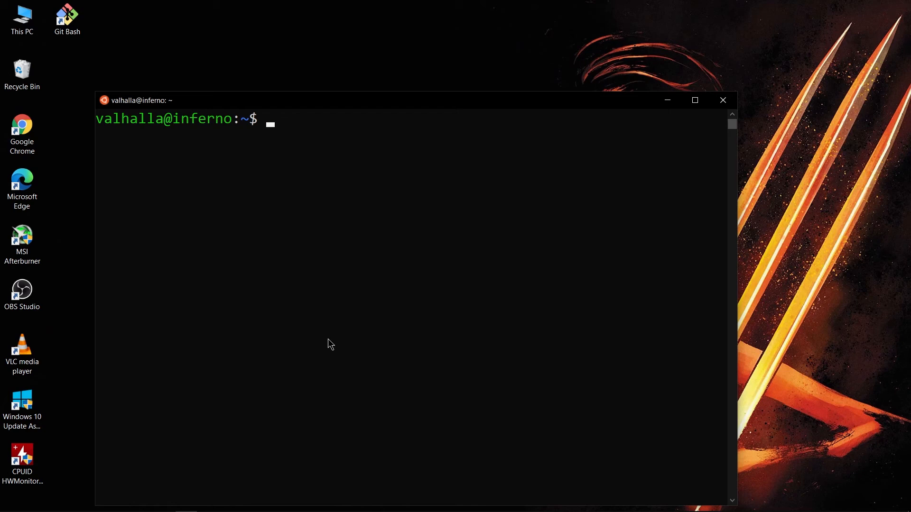
Write 'set bell-style none' into ~/.inputrc with nano and save it.
{"action": "type", "text": "nano ~"}
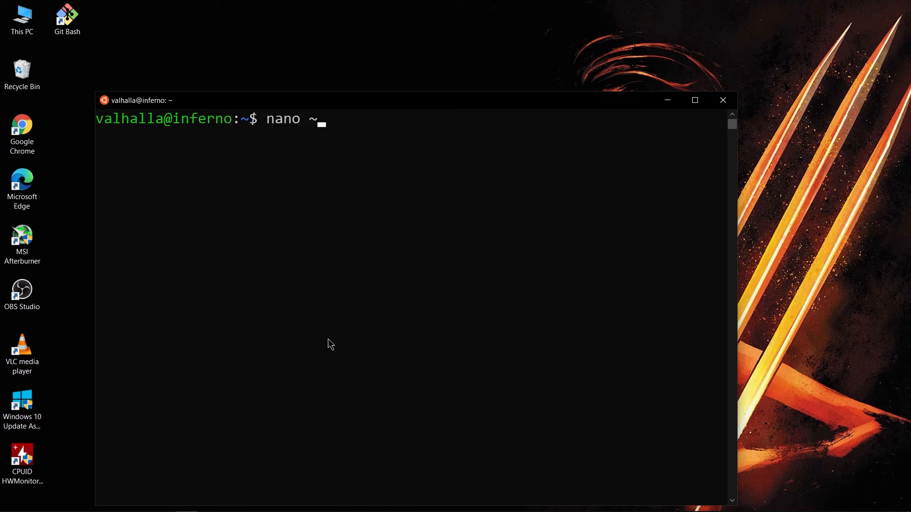
{"action": "type", "text": "/i"}
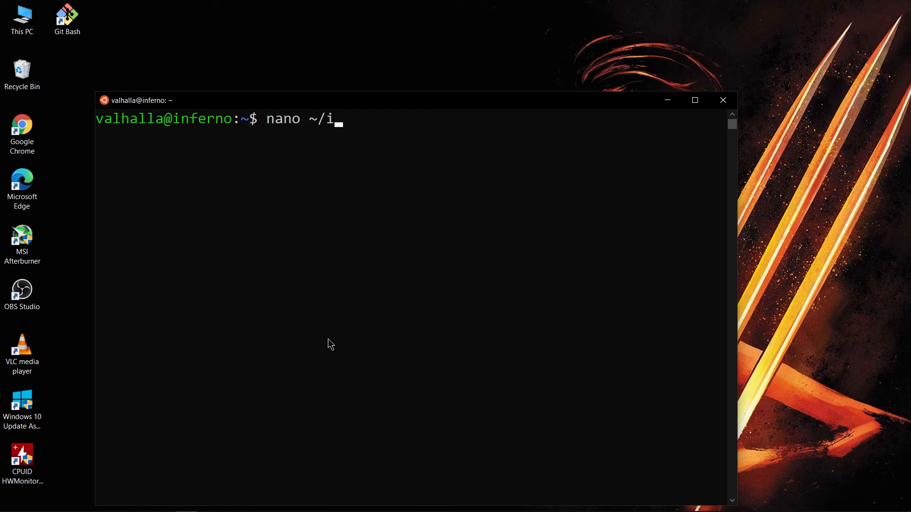
{"action": "type", "text": ".input"}
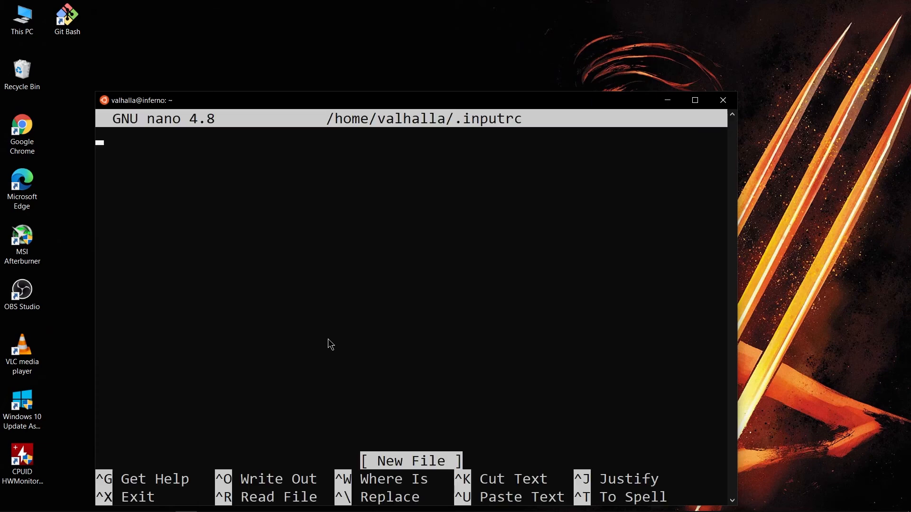
{"action": "type", "text": "set"}
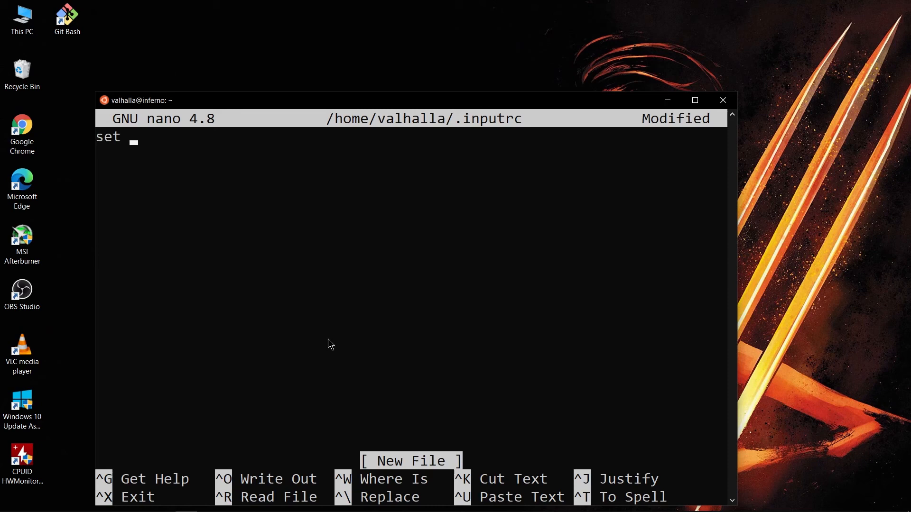
{"action": "type", "text": "bell-st"}
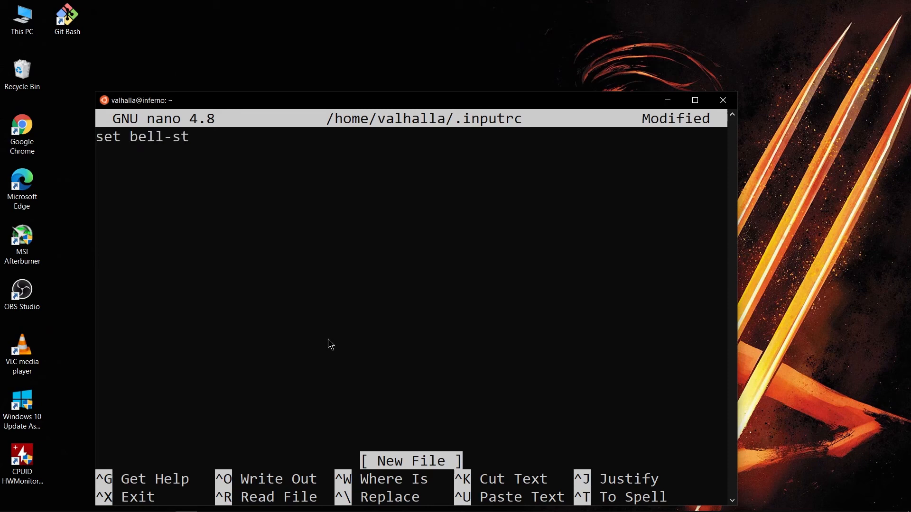
{"action": "type", "text": "yle on"}
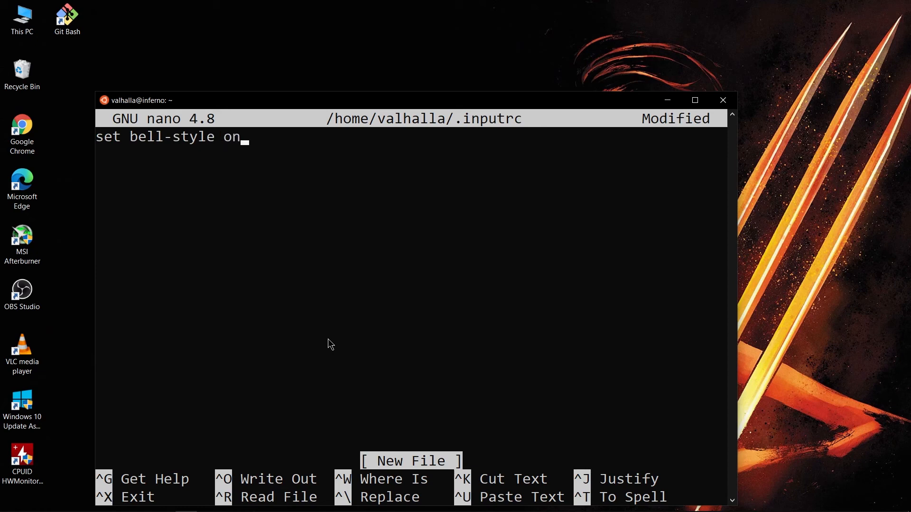
{"action": "key", "text": "Backspace"}
{"action": "type", "text": "none"}
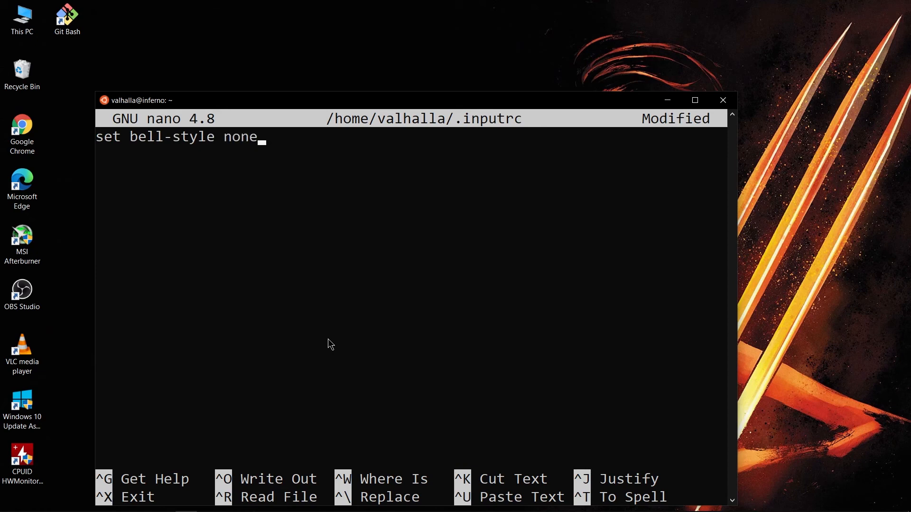
{"action": "key", "text": "ctrl+o"}
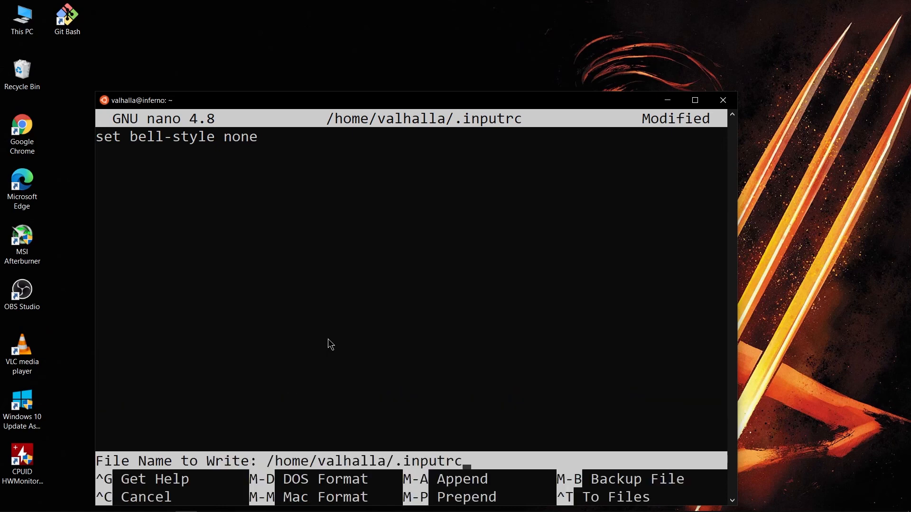
{"action": "key", "text": "Enter"}
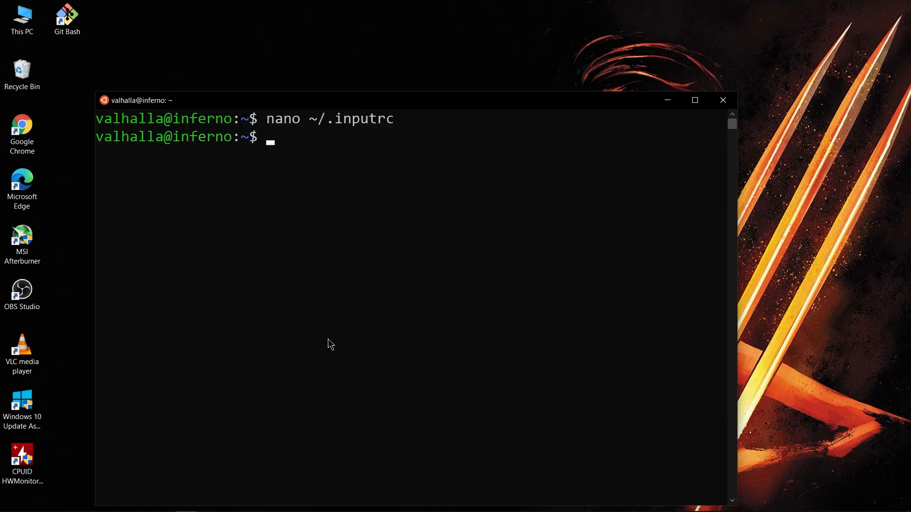
Check ~/.inputrc shows 'set bell-style none' with cat, then close the terminal.
{"action": "type", "text": "c"}
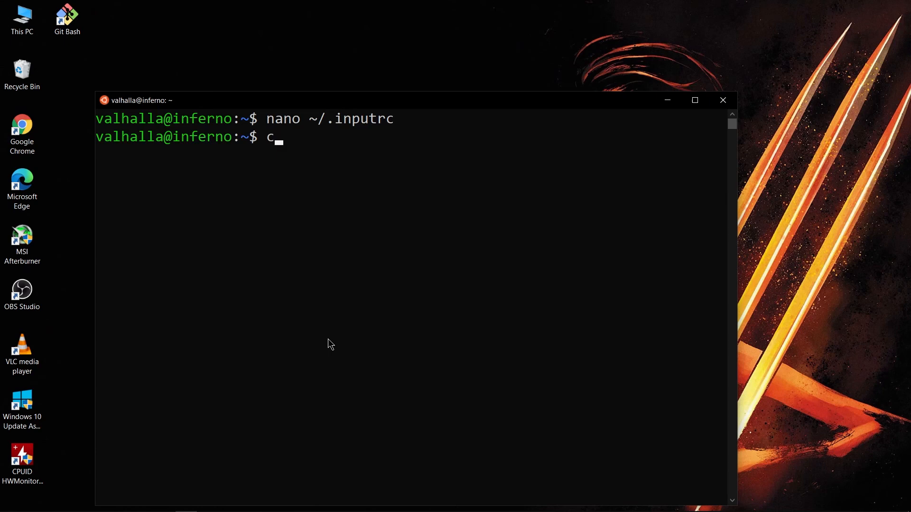
{"action": "type", "text": "at ~/.inputrc"}
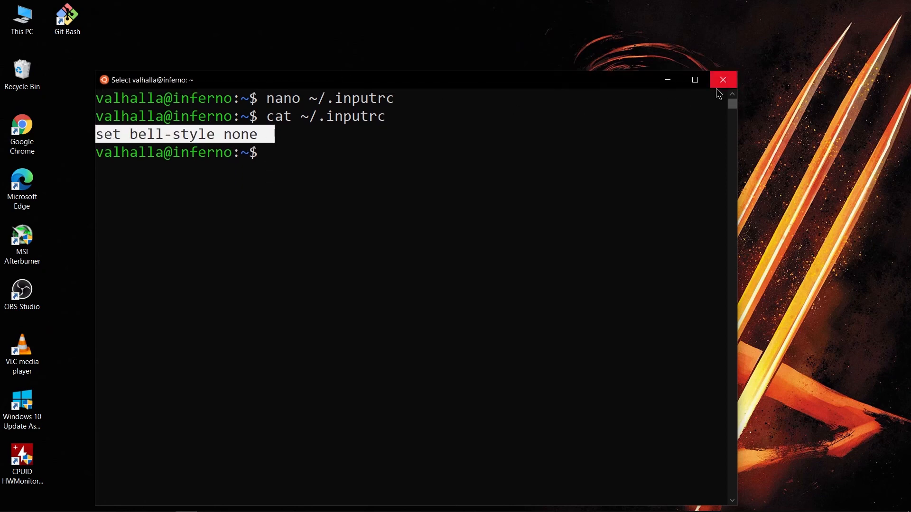
{"action": "left_click", "coordinate": [723, 79]}
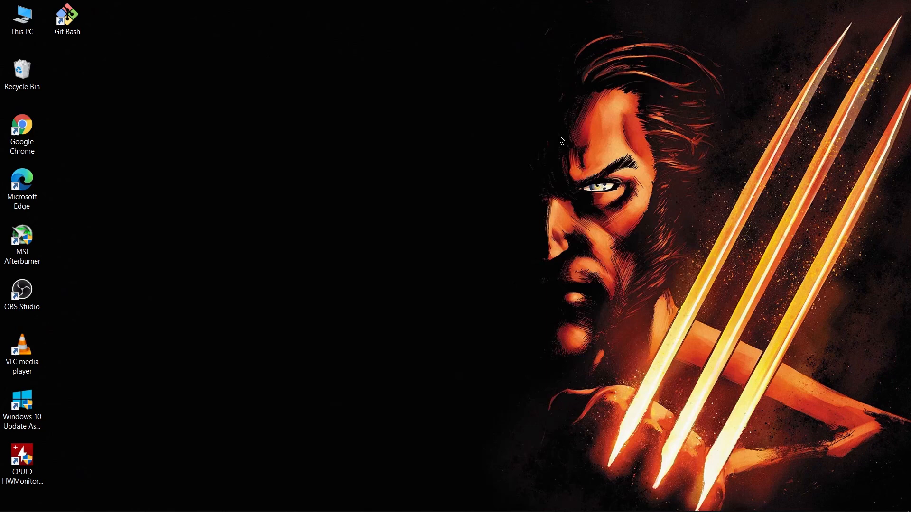
Relaunch Ubuntu from search and start the python3 interactive prompt.
{"action": "type", "text": "ubu"}
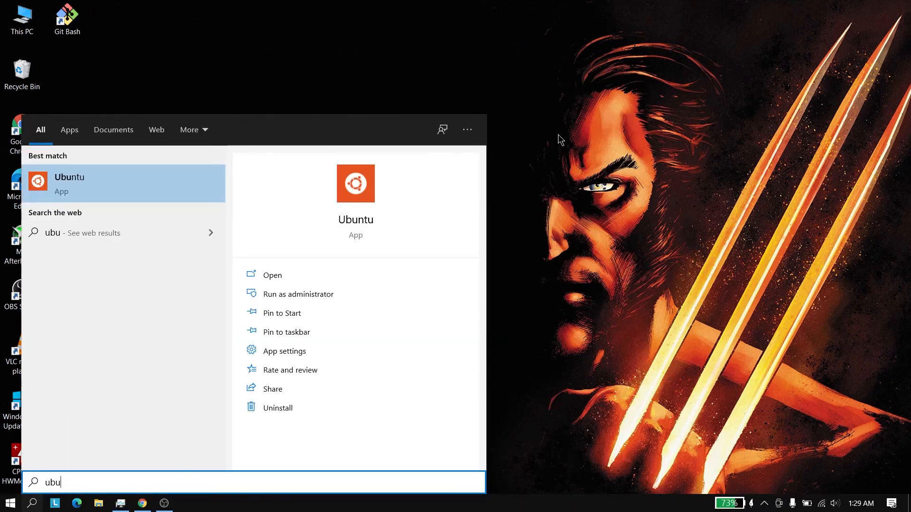
{"action": "left_click", "coordinate": [69, 184]}
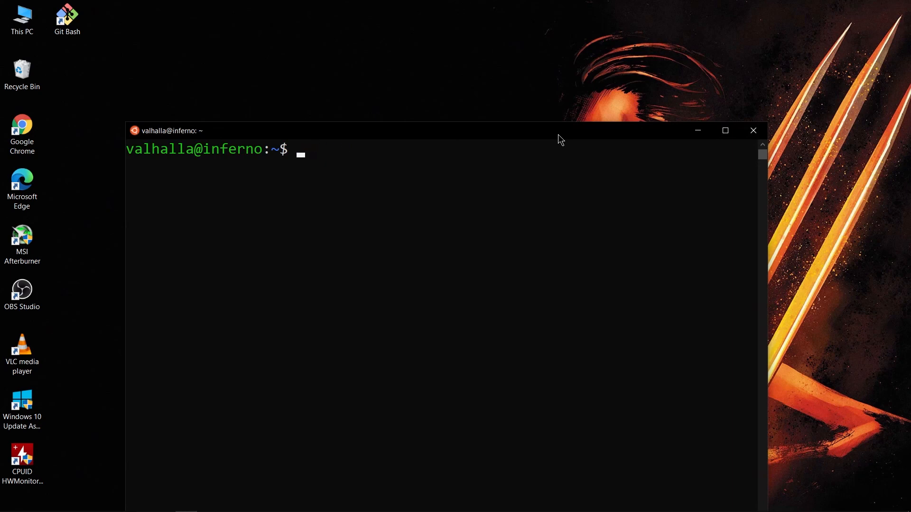
{"action": "type", "text": "[p"}
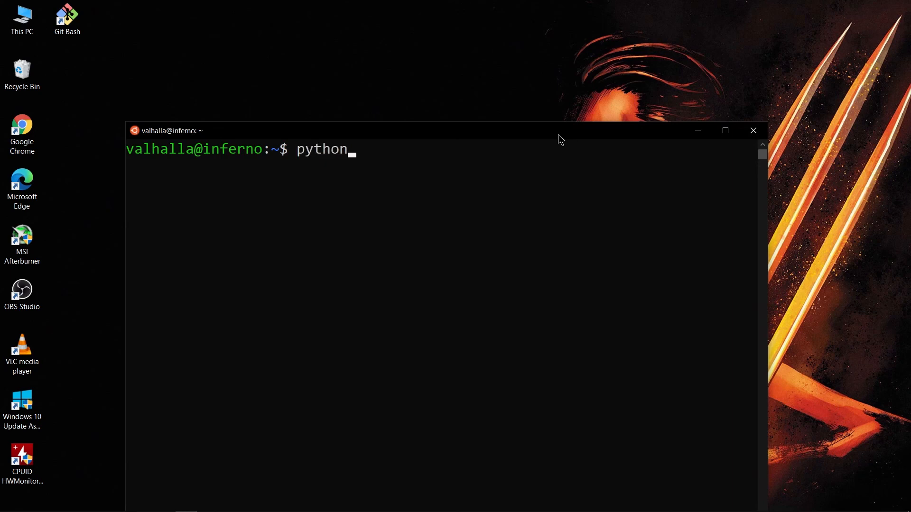
{"action": "type", "text": "3"}
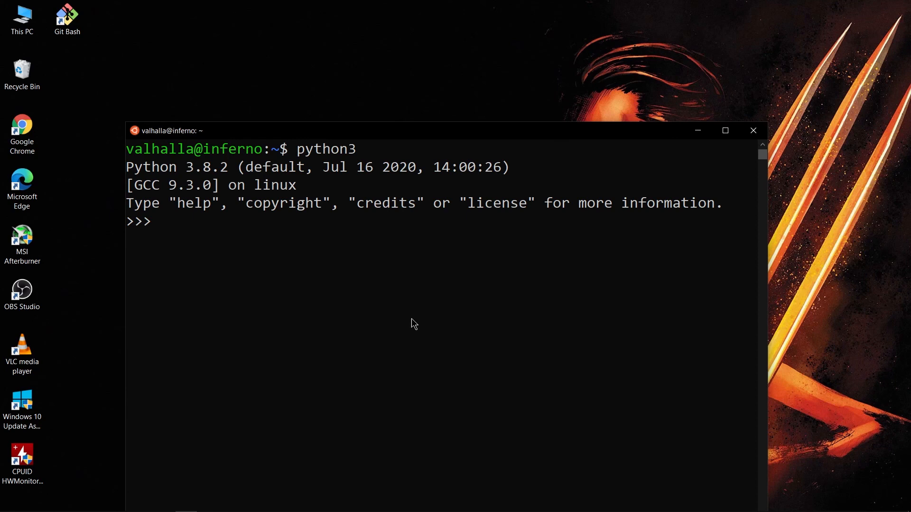
{"action": "mouse_move", "coordinate": [354, 368]}
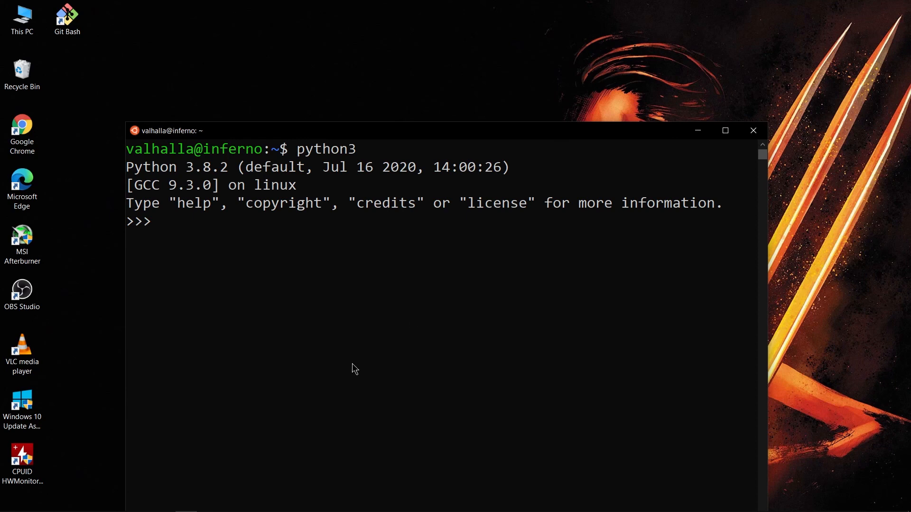